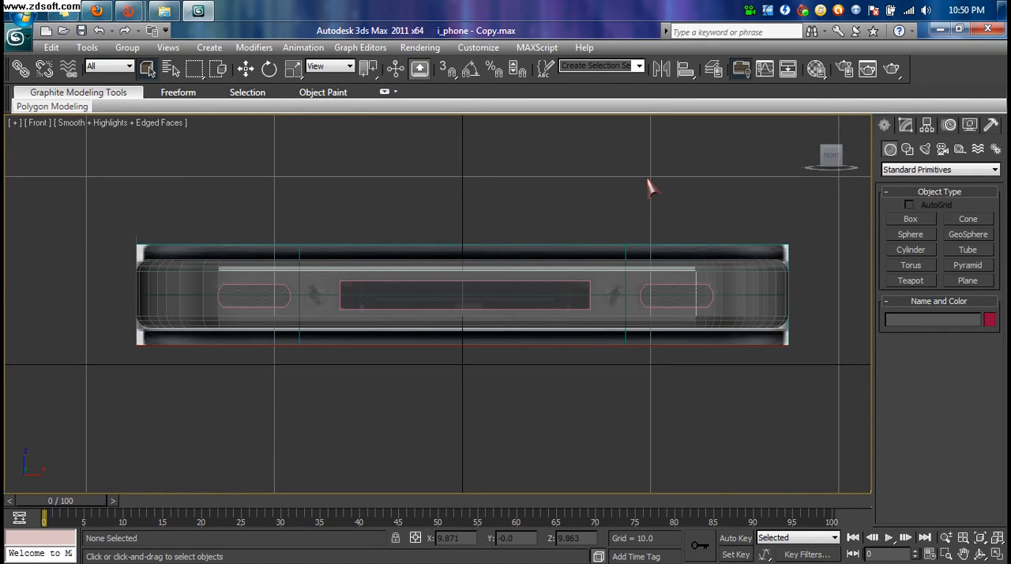
pyautogui.moveTo(584, 246)
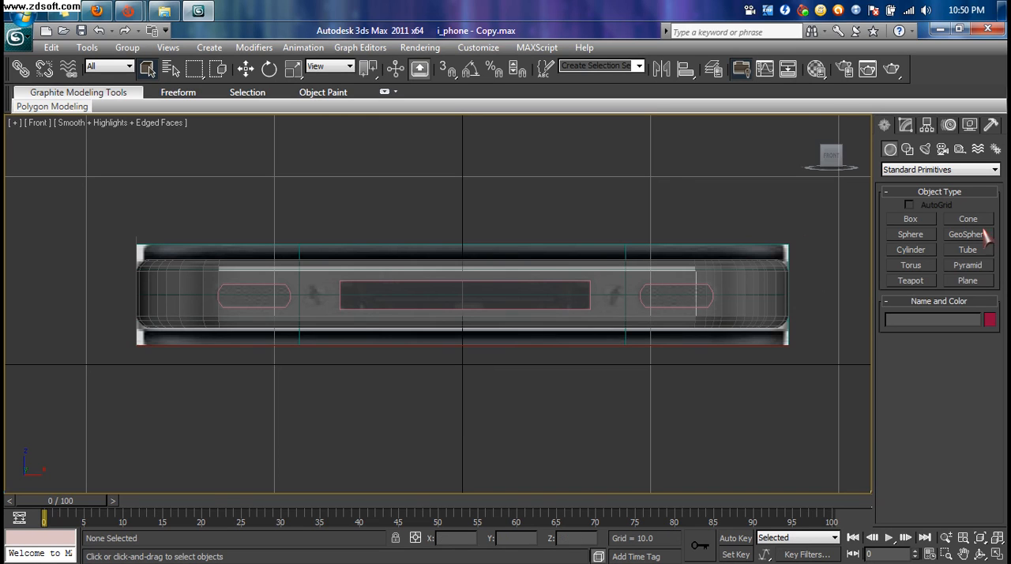
# Step: Start a ShapeMerge compound object on Box001 from the Compound Objects category
pyautogui.click(940, 169)
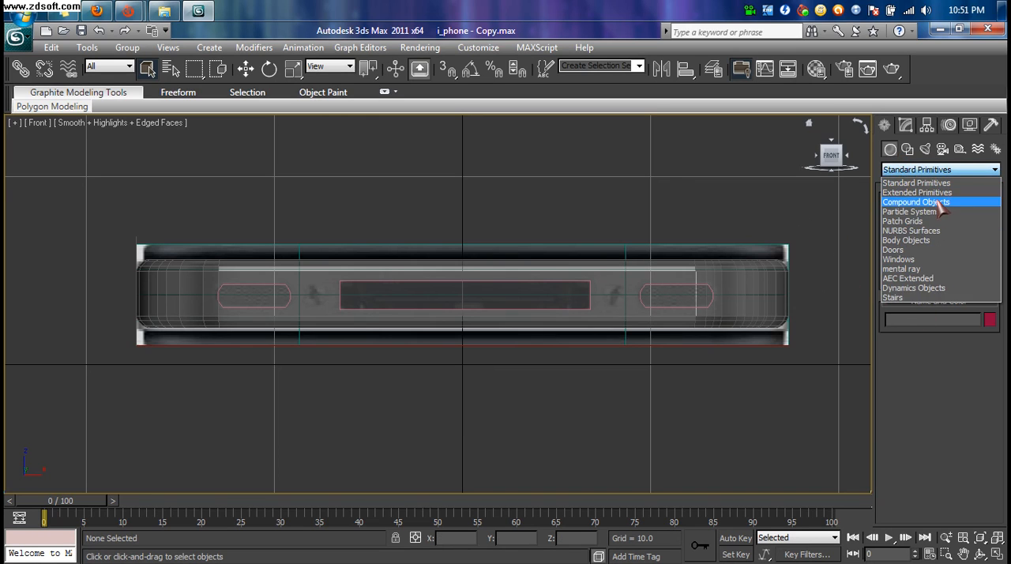
pyautogui.click(916, 202)
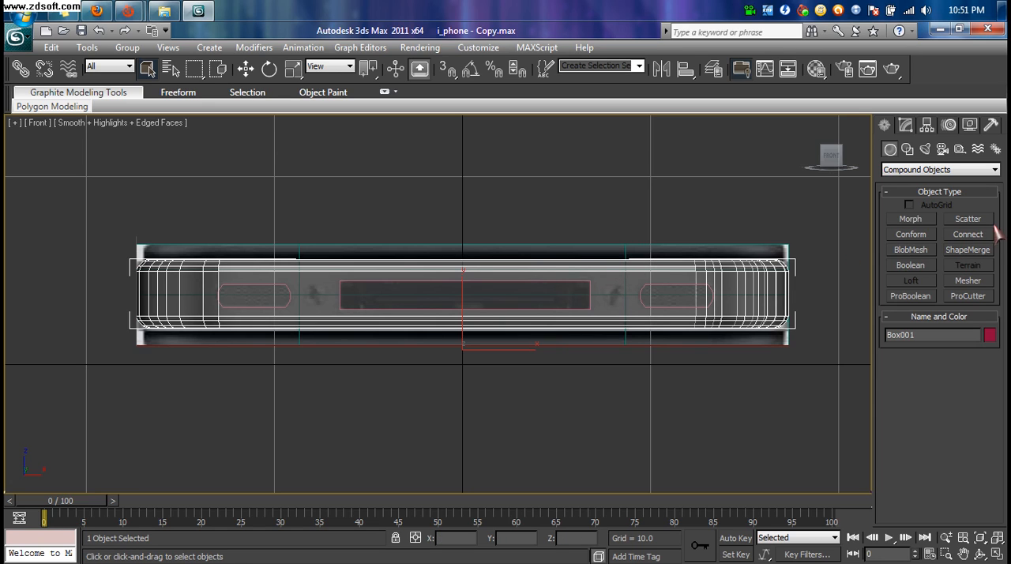
pyautogui.click(967, 249)
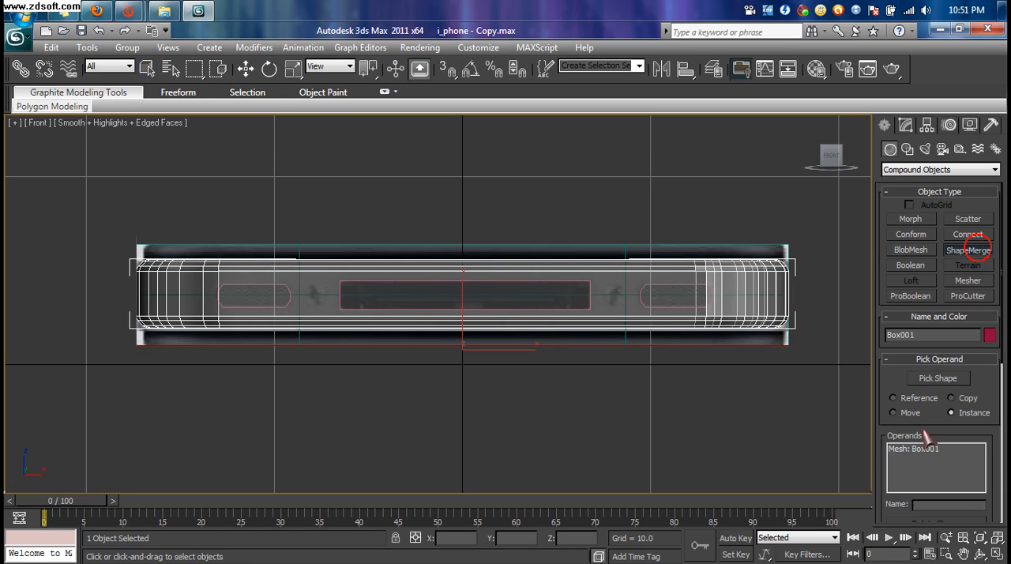
# Step: Merge the Rectangle003 spline into Box001 and convert the result to Editable Poly
pyautogui.click(967, 249)
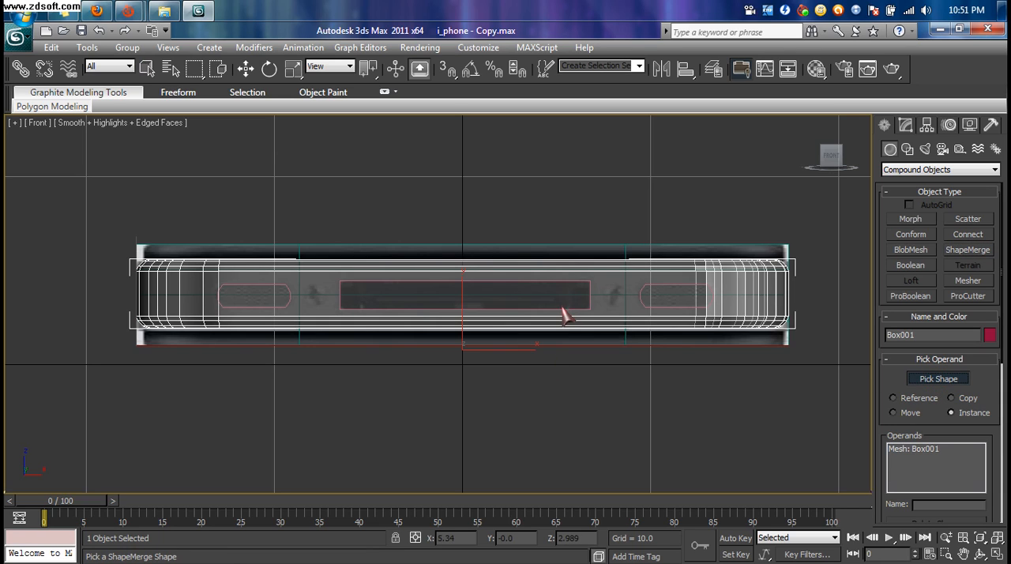
pyautogui.click(565, 297)
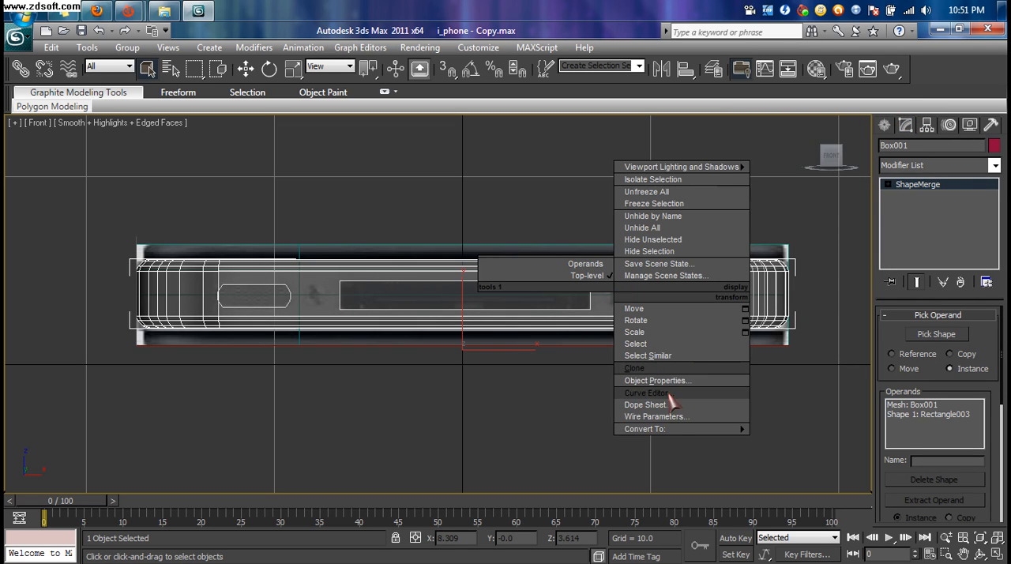
pyautogui.moveTo(644, 430)
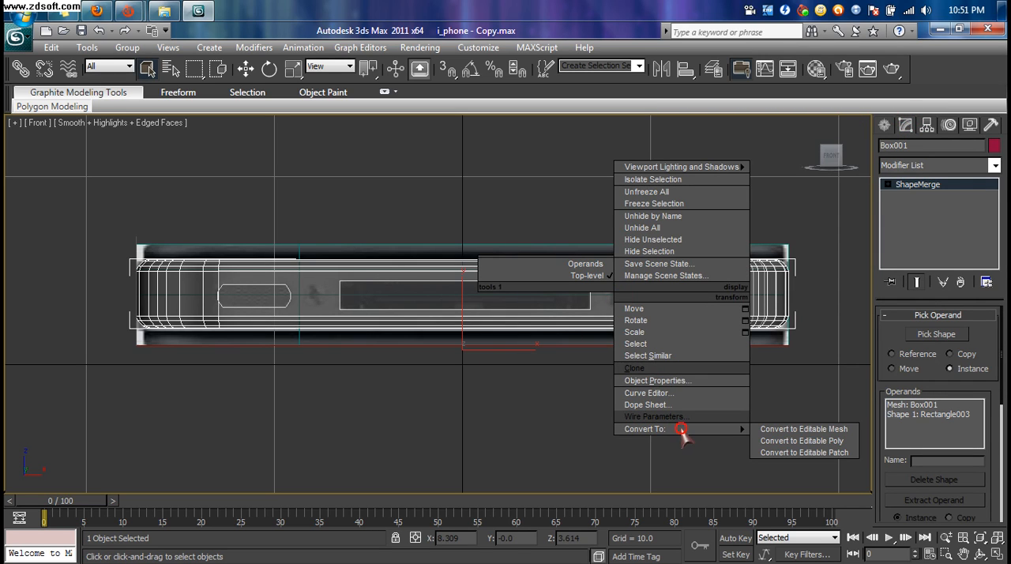
pyautogui.click(803, 440)
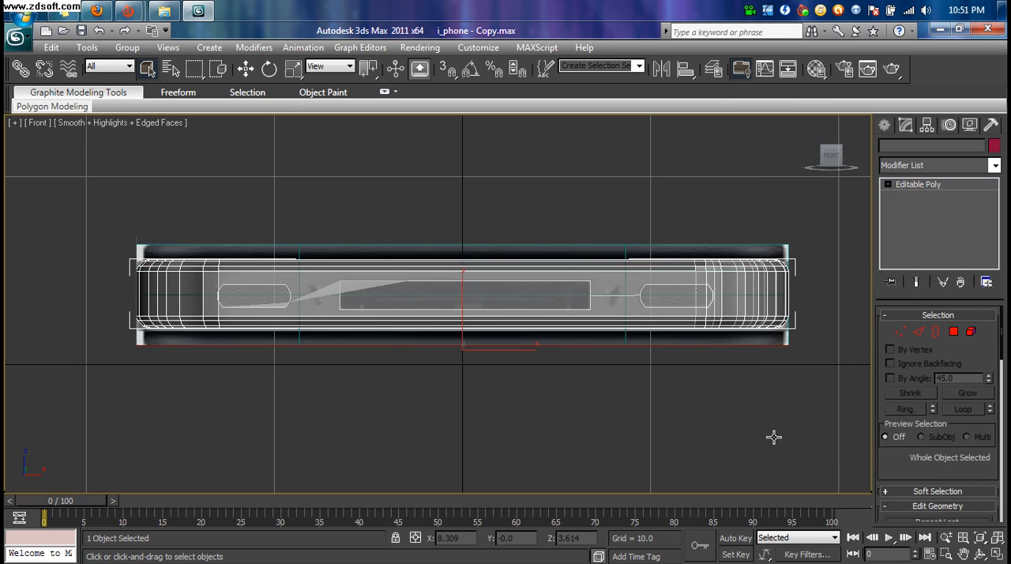
# Step: Select the Rectangle003 spline on the phone front in the viewport
pyautogui.click(285, 297)
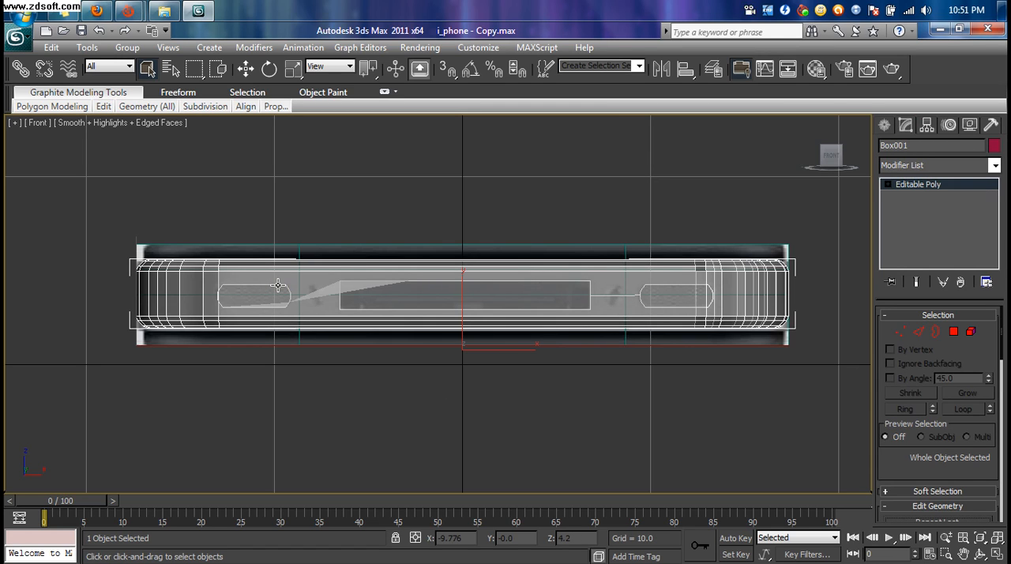
pyautogui.click(281, 292)
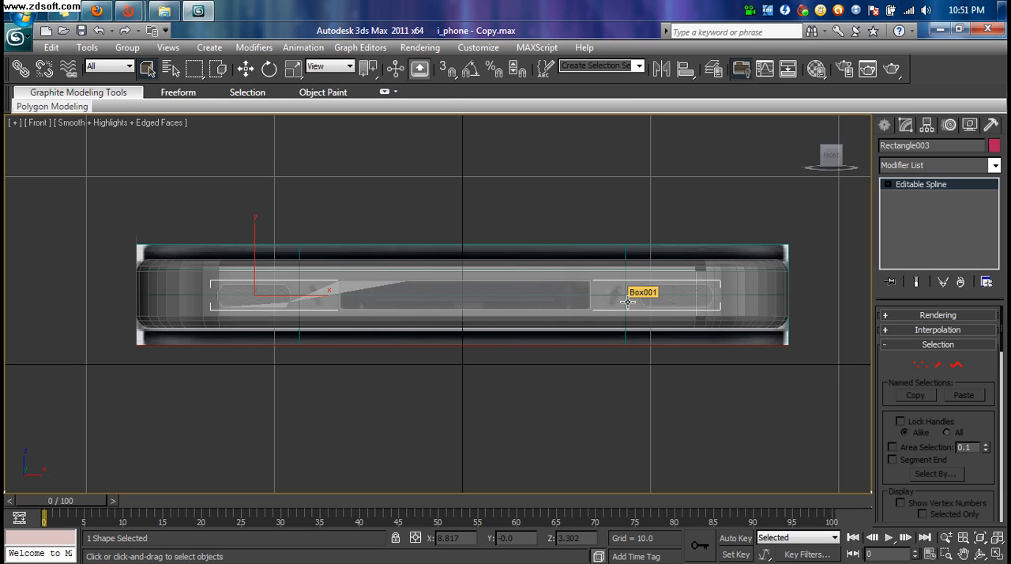
pyautogui.click(292, 313)
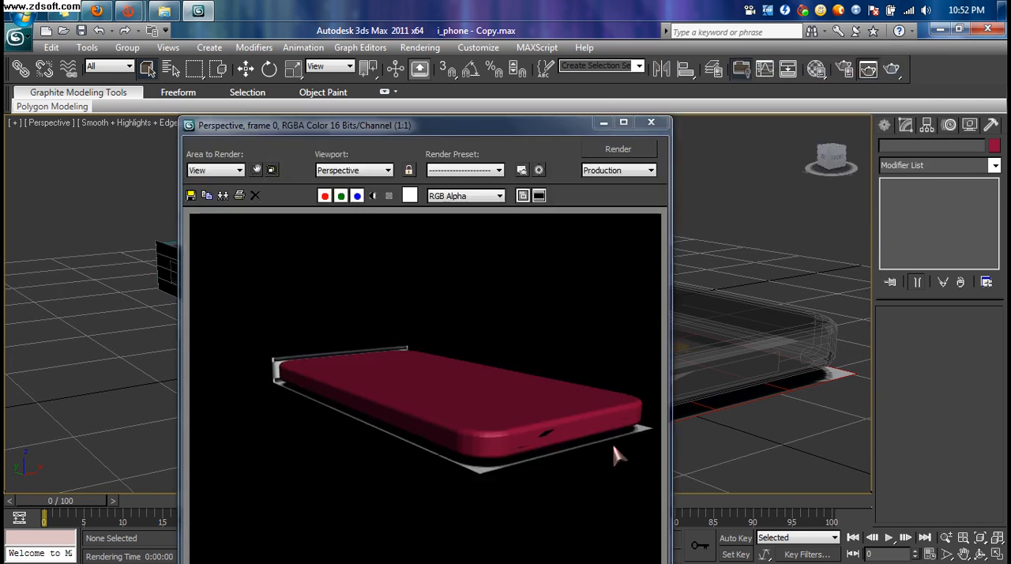
pyautogui.moveTo(543, 448)
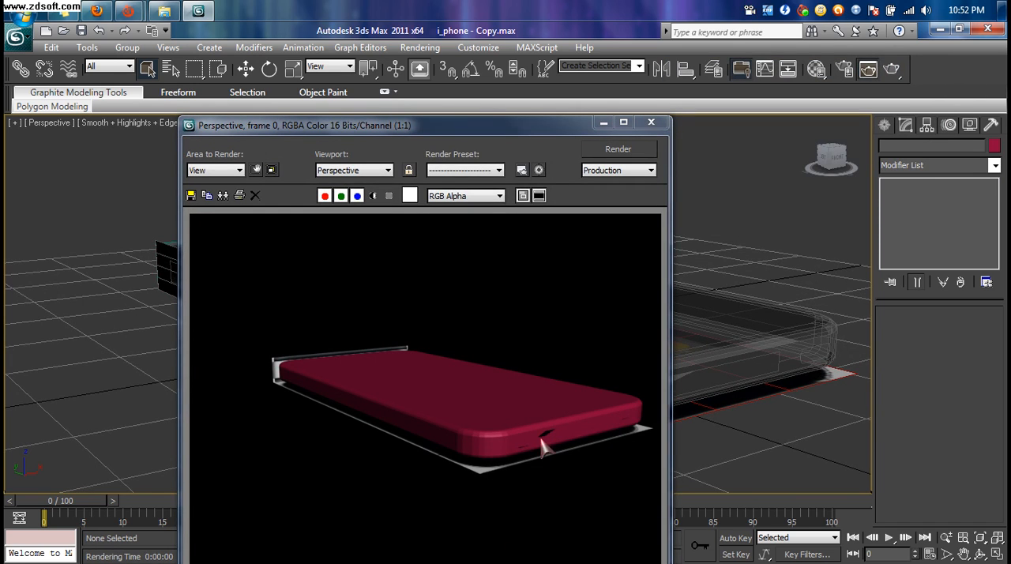
pyautogui.moveTo(556, 449)
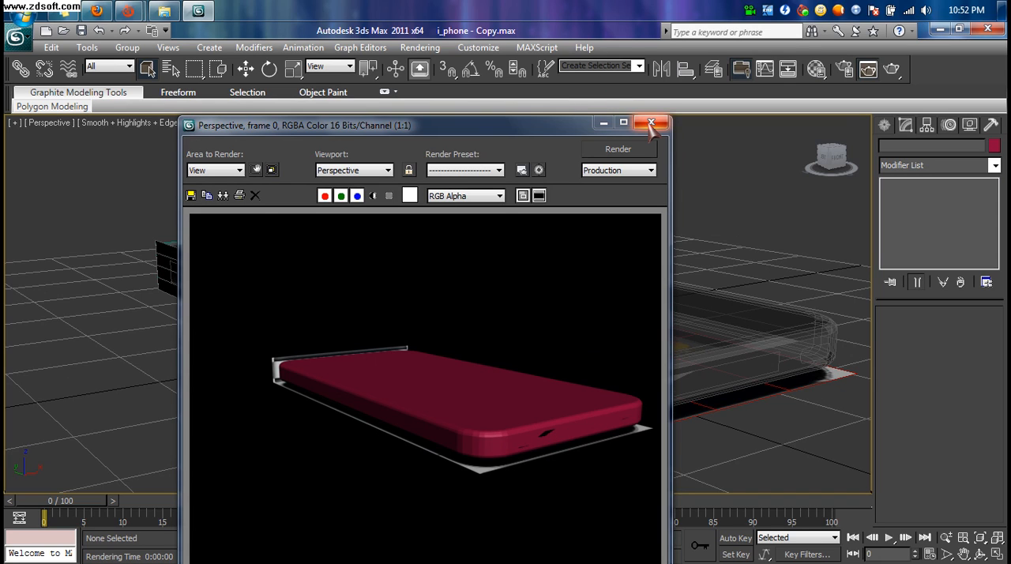
pyautogui.moveTo(651, 123)
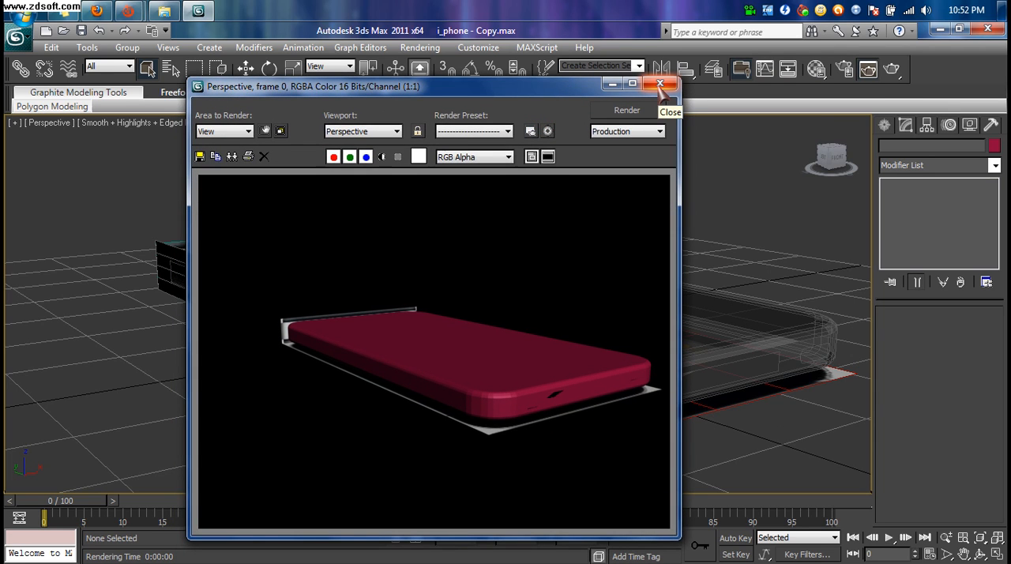
# Step: Close the rendered frame window showing the magenta body with stray lines
pyautogui.click(660, 84)
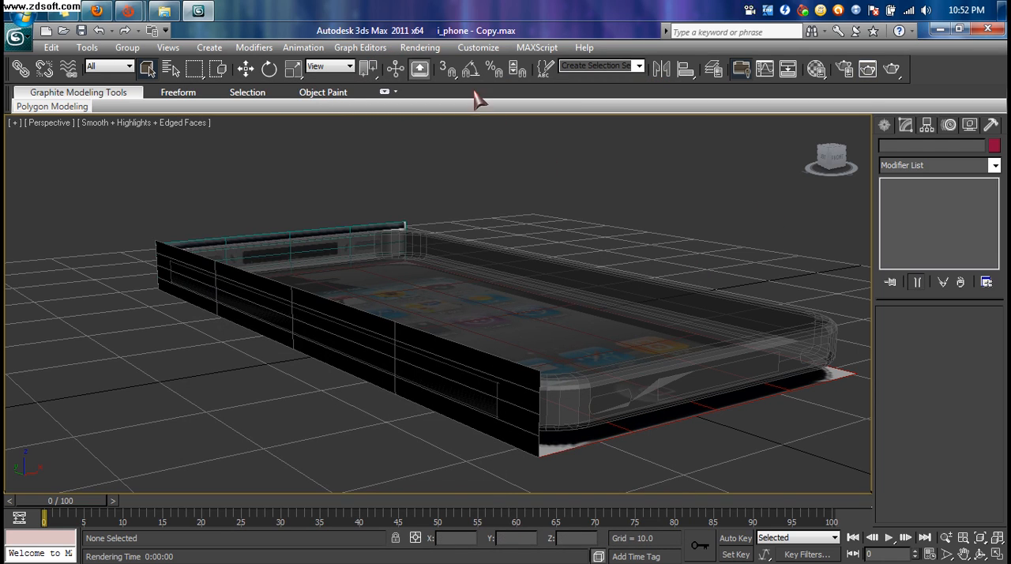
pyautogui.moveTo(935, 44)
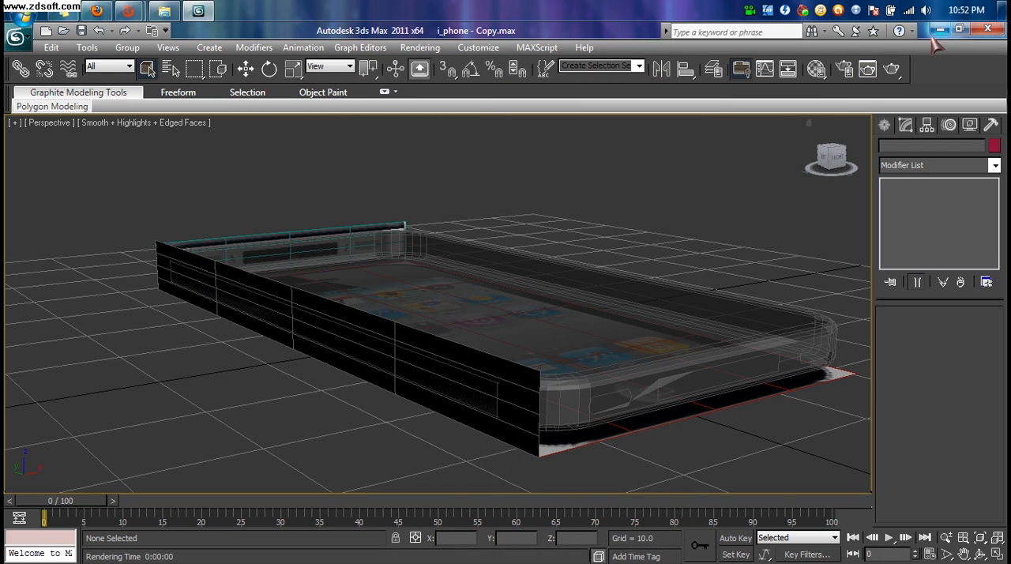
pyautogui.moveTo(678, 188)
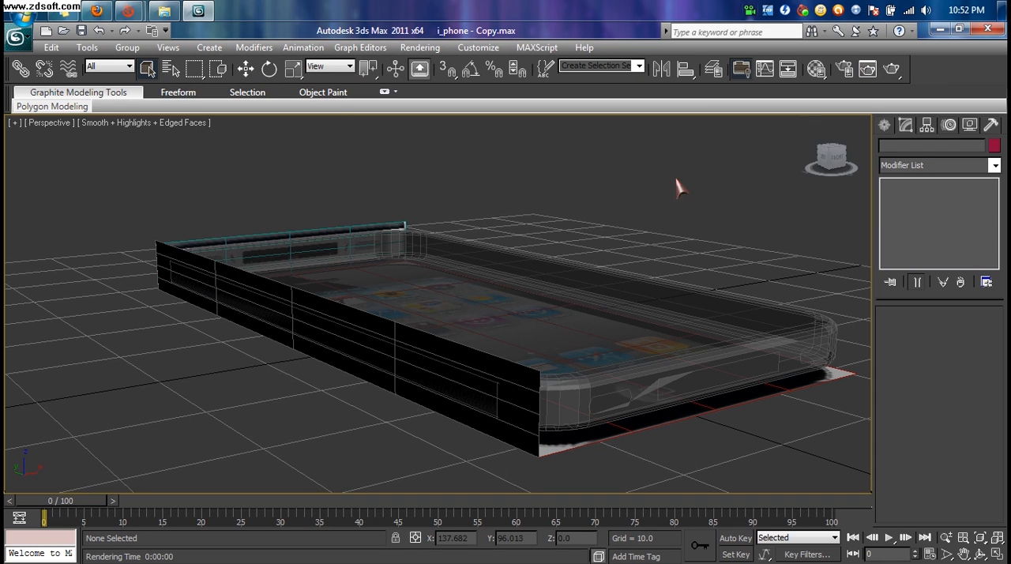
pyautogui.moveTo(676, 202)
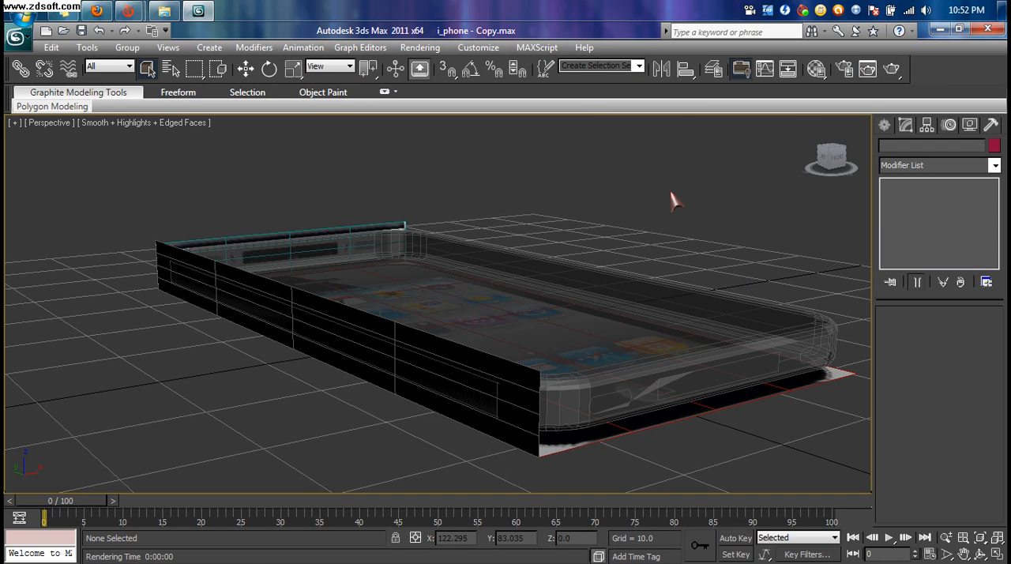